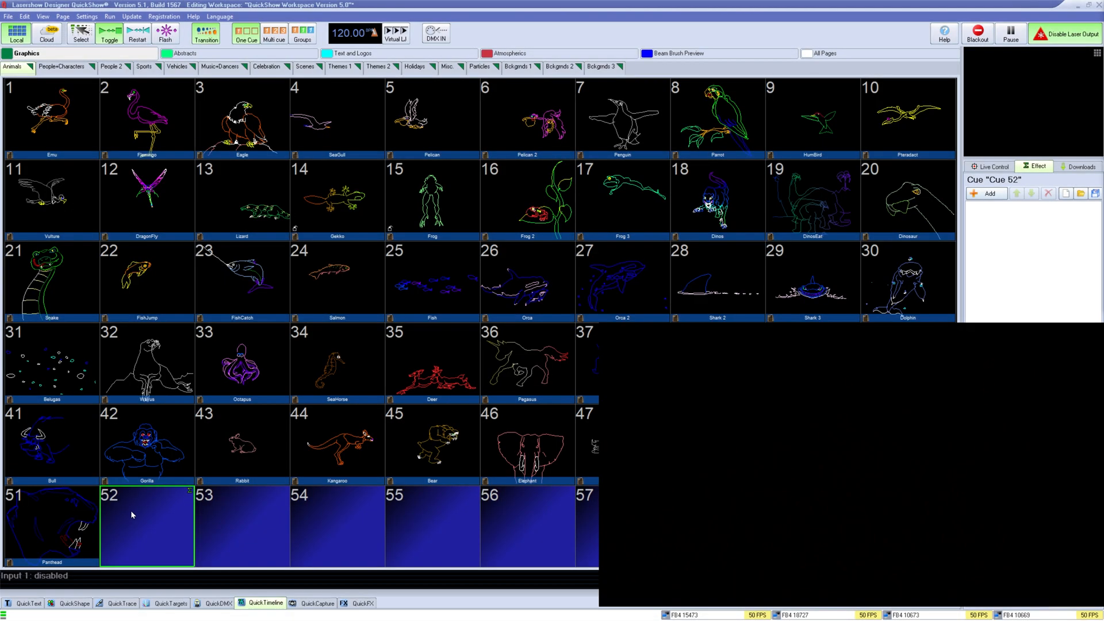
# Step: Bring up the context options for empty cue 52 in the grid
pyautogui.rightClick(131, 514)
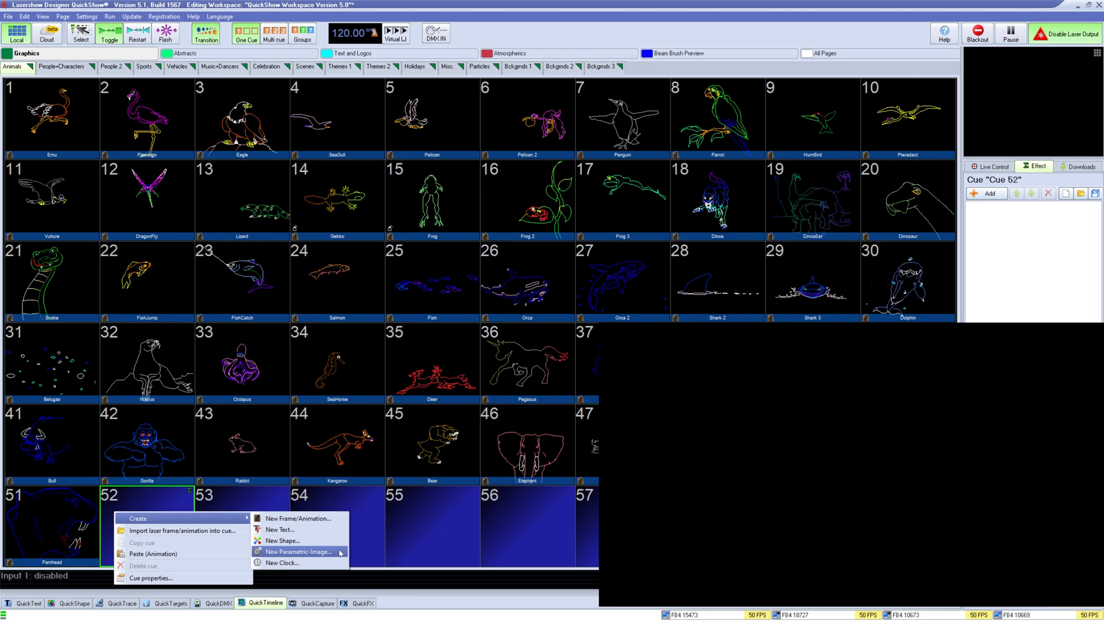
# Step: Create a new parametric image in cue 52 and show its ellipse live on Main Graphics
pyautogui.click(296, 552)
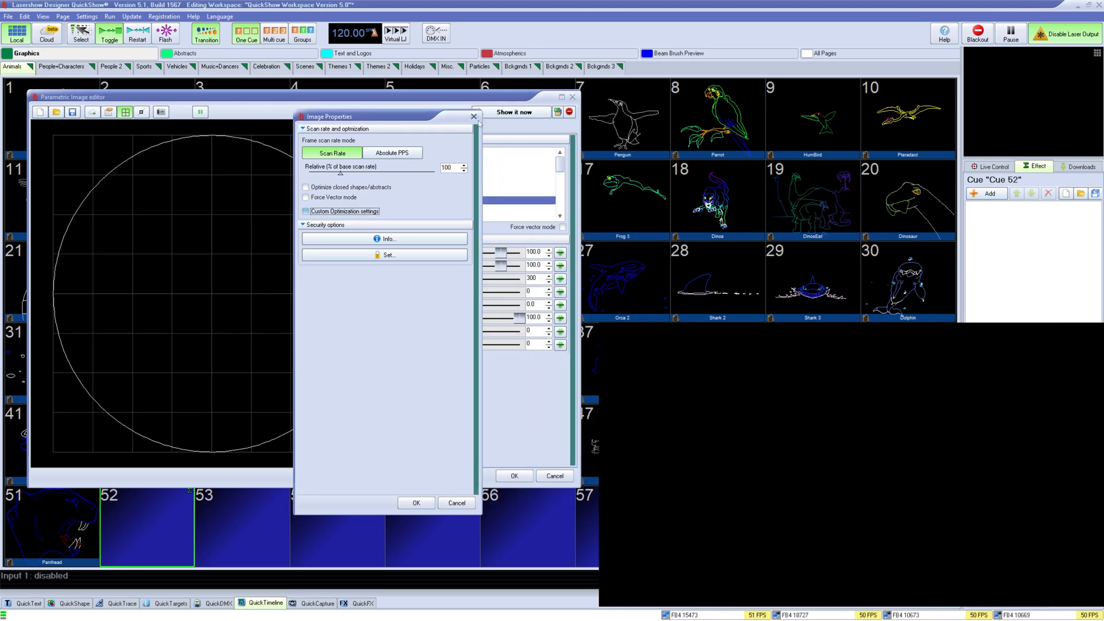
pyautogui.click(474, 117)
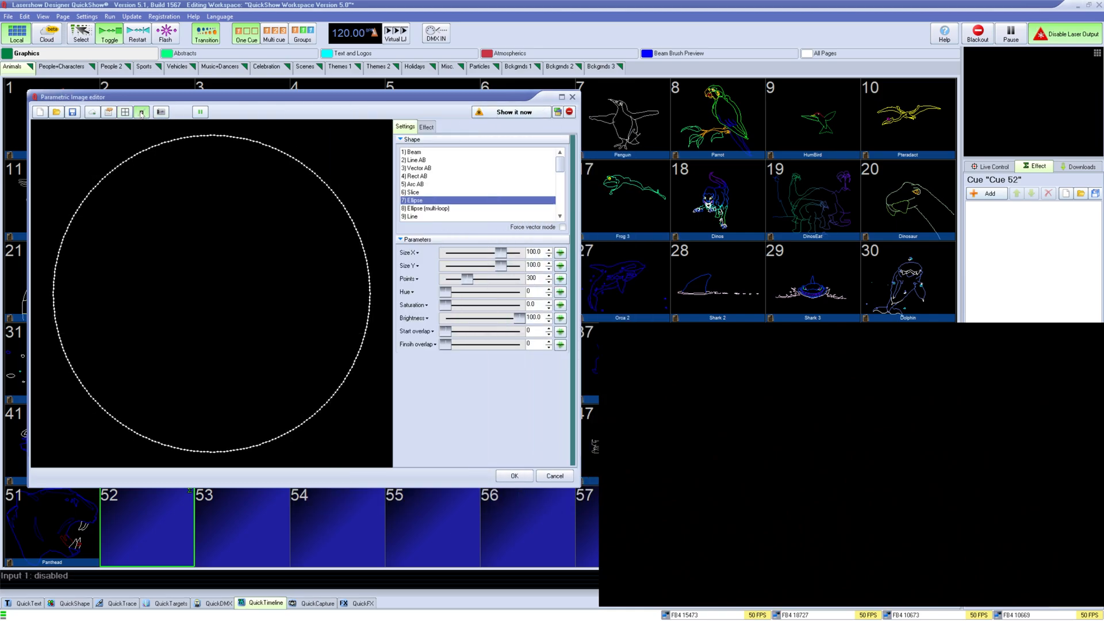
pyautogui.click(126, 111)
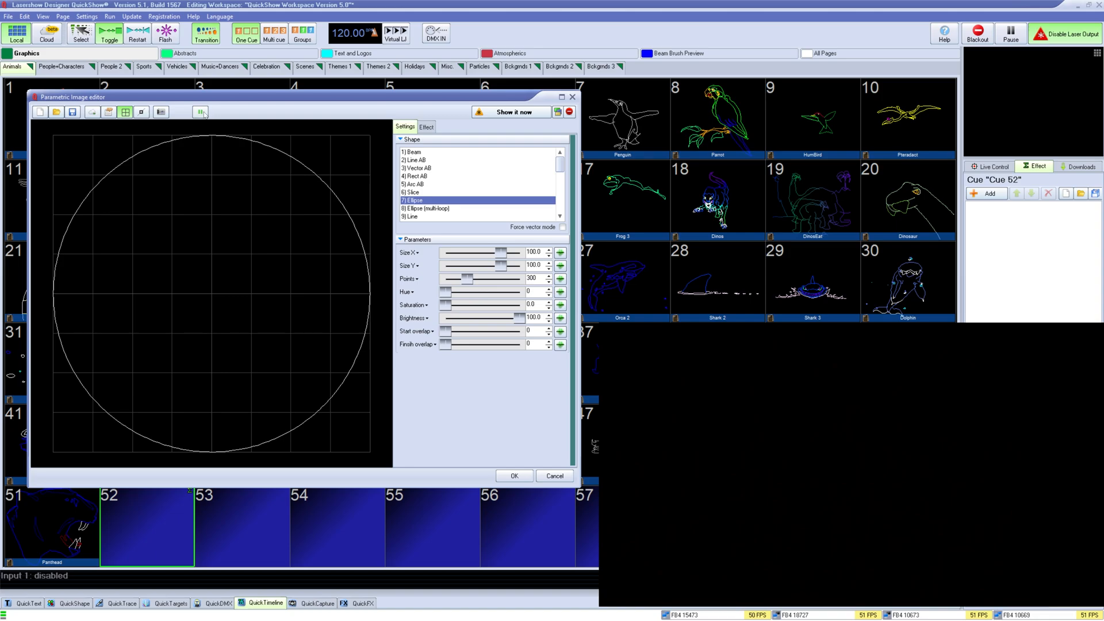
pyautogui.click(510, 112)
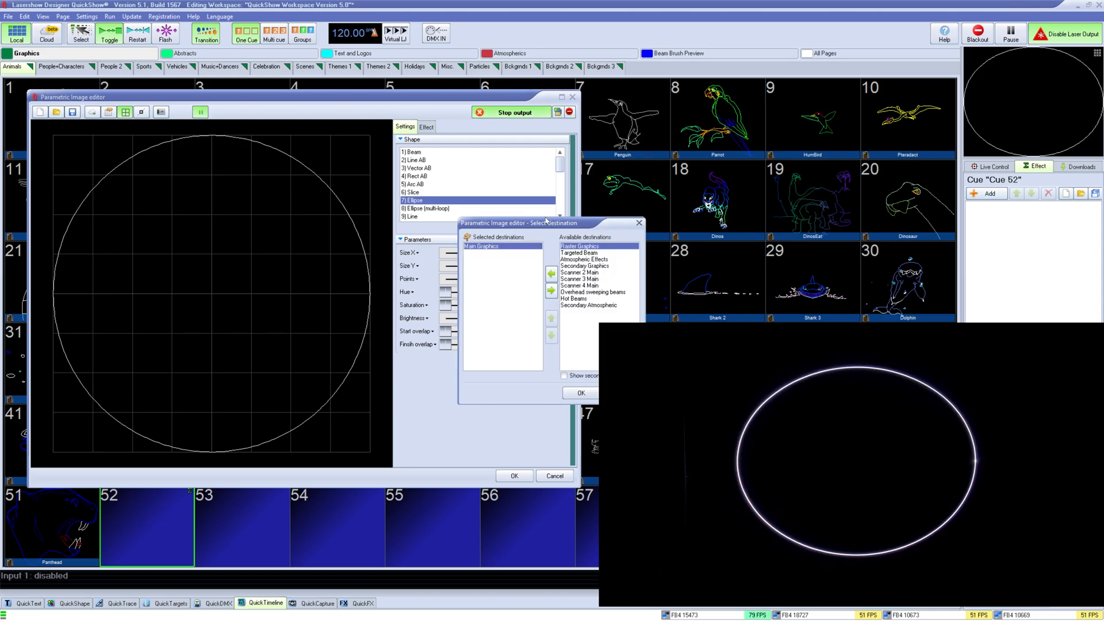
pyautogui.click(580, 393)
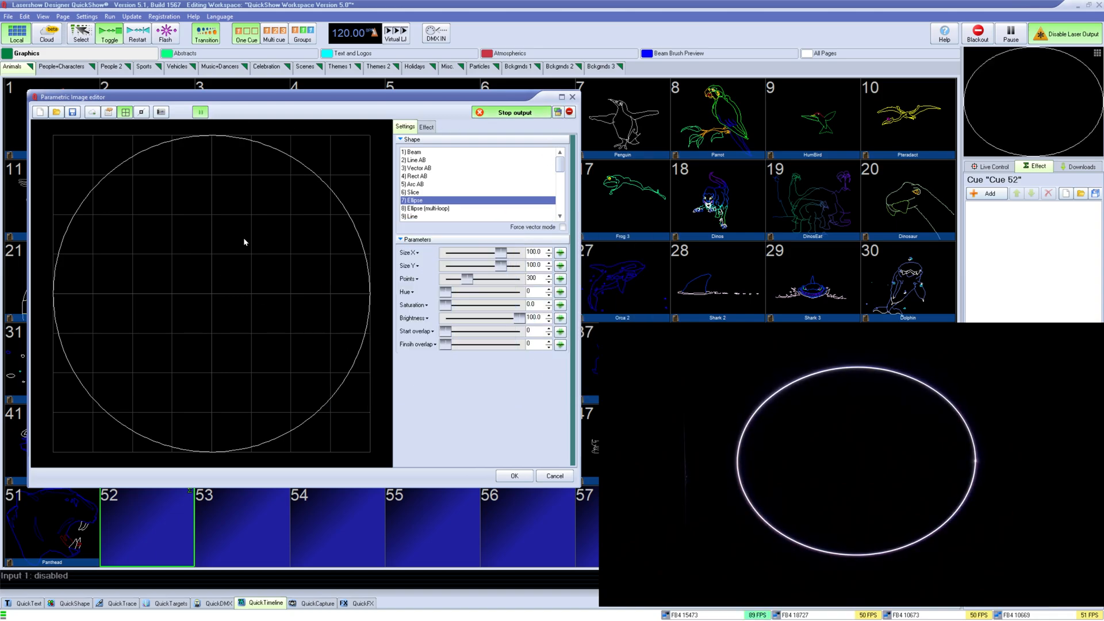
pyautogui.moveTo(282, 345)
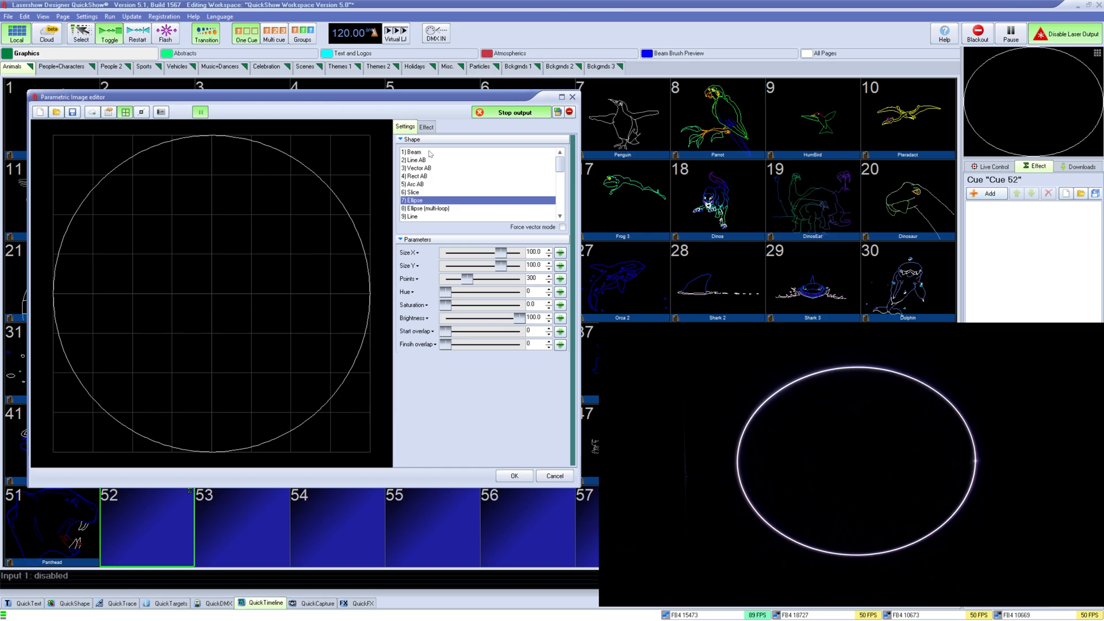
pyautogui.click(426, 127)
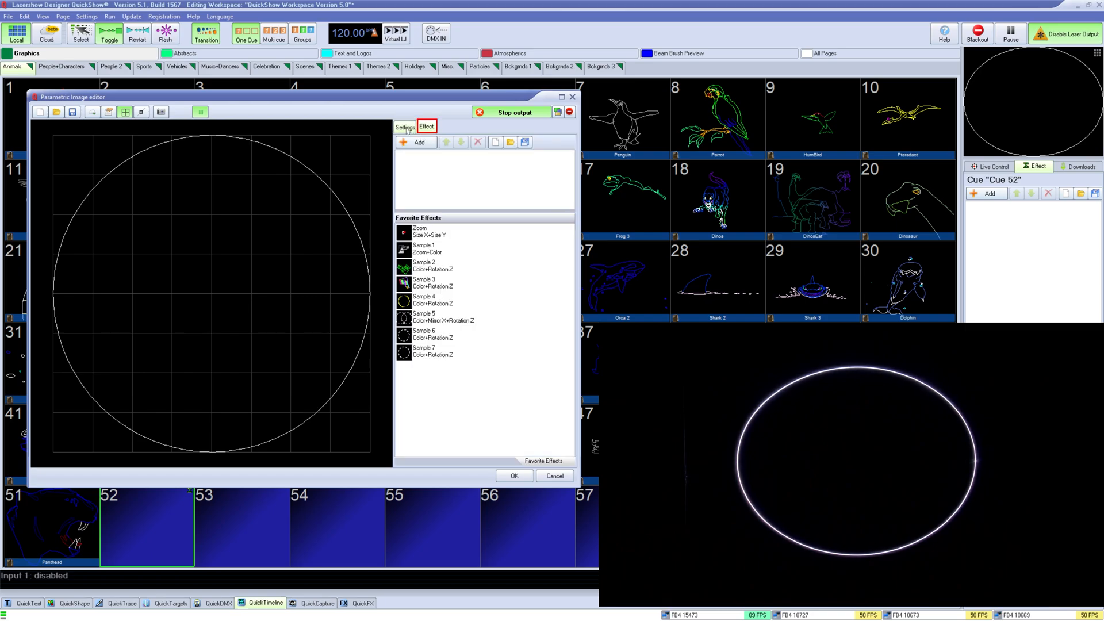
pyautogui.click(405, 127)
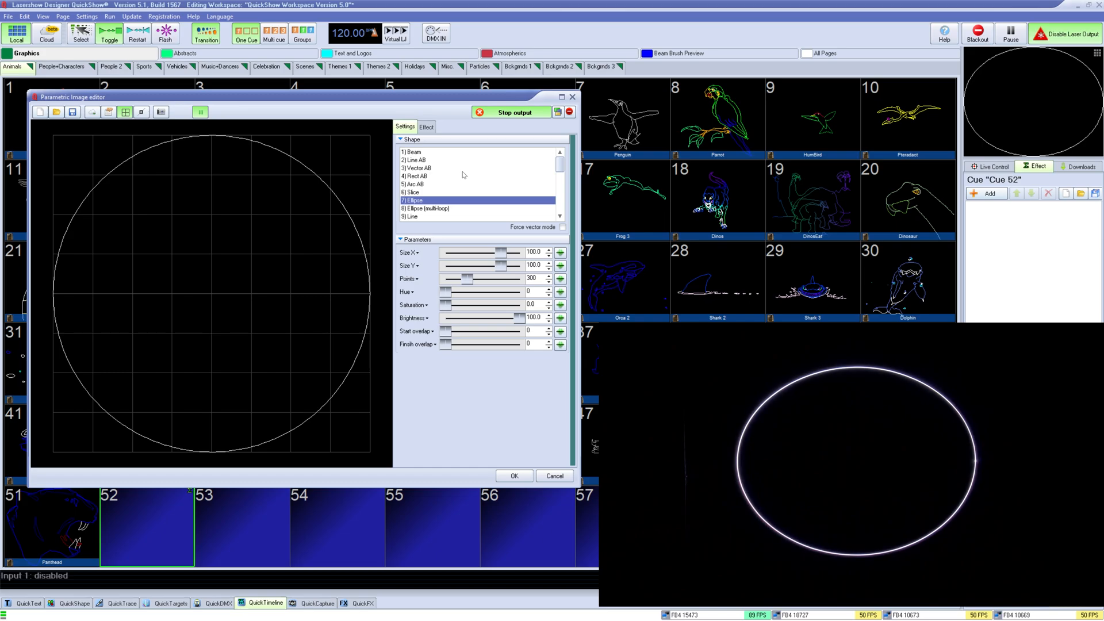
pyautogui.scroll(-3)
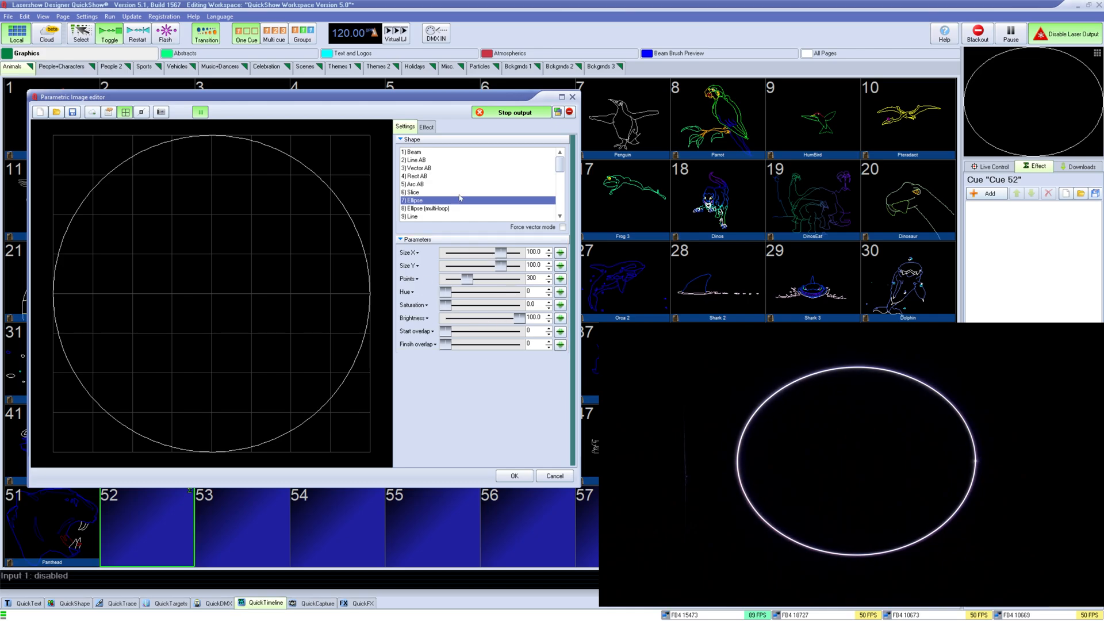
pyautogui.scroll(-3)
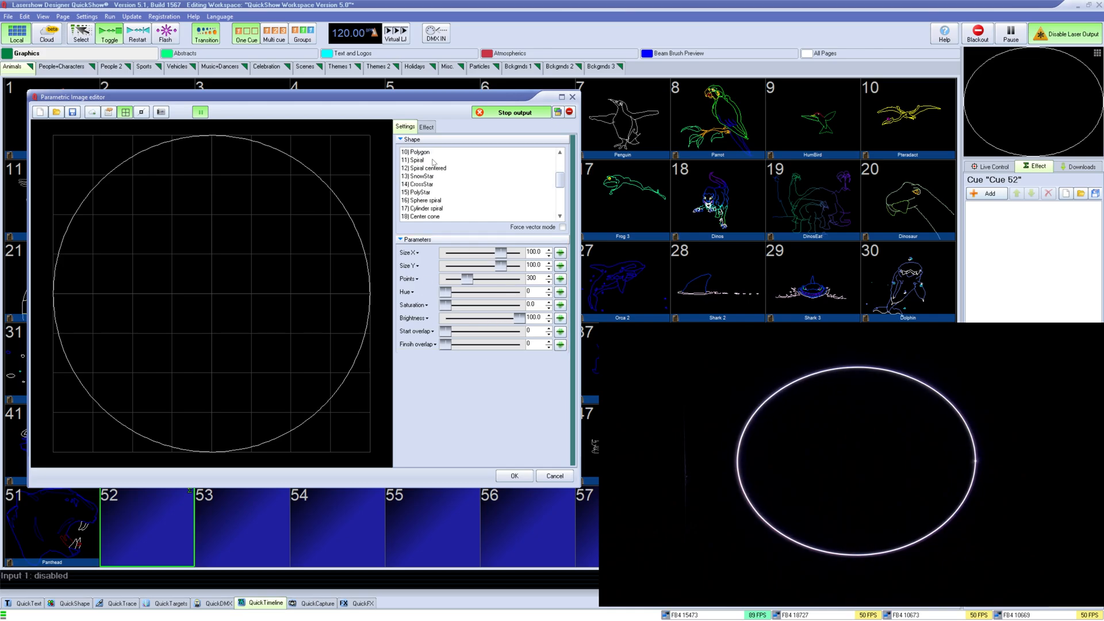
pyautogui.scroll(-3)
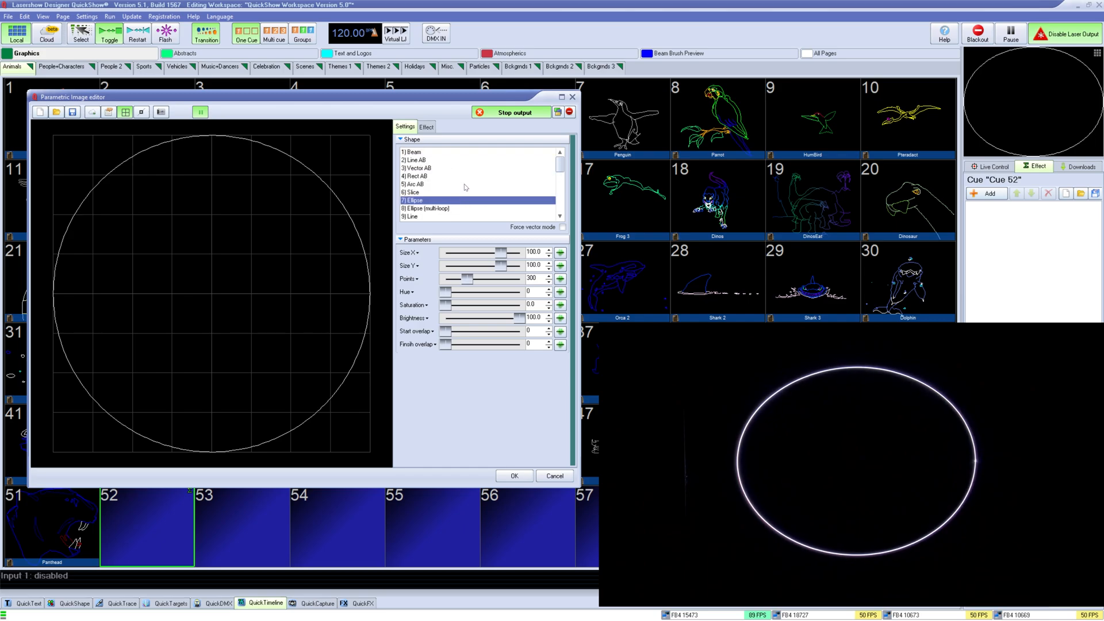
pyautogui.moveTo(458, 179)
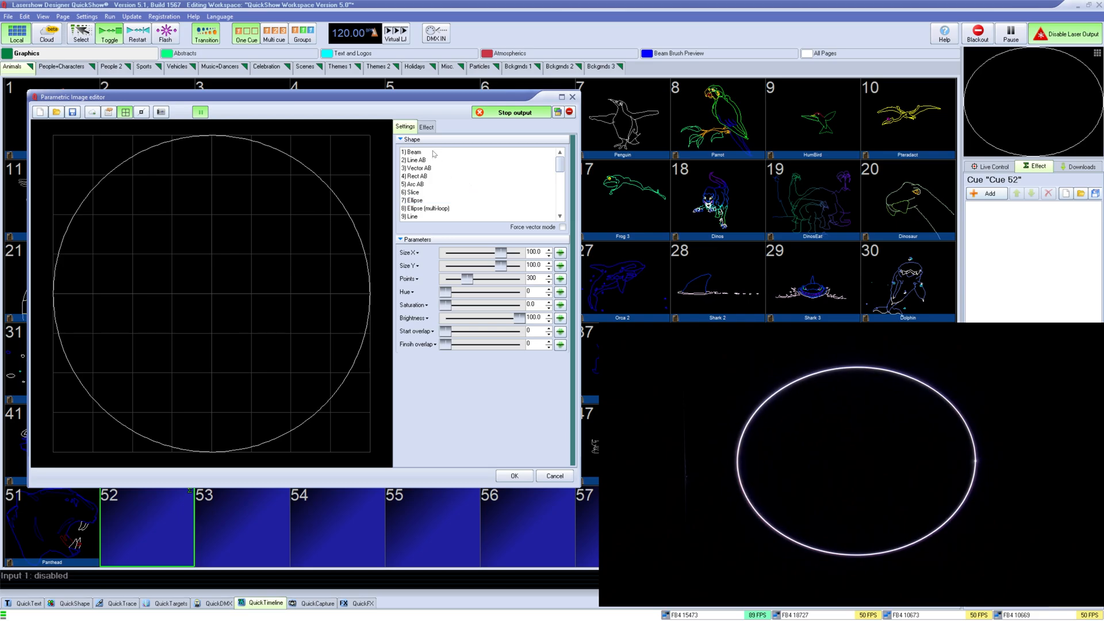
# Step: Switch the shape through beam to 9) Line and recolour it with the colour sliders
pyautogui.click(412, 151)
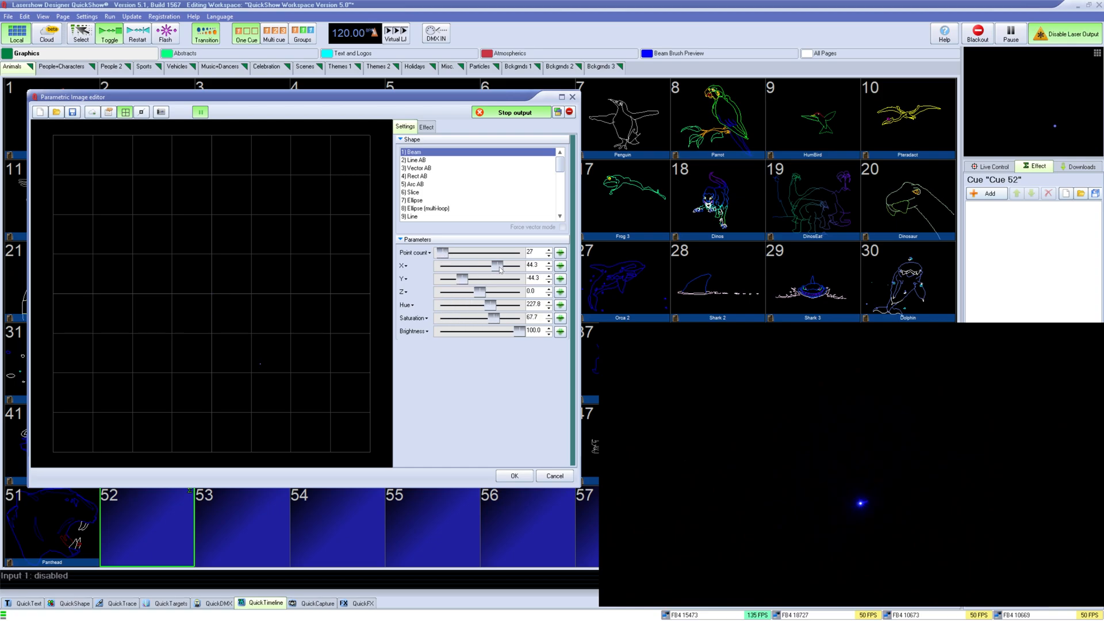
pyautogui.click(413, 160)
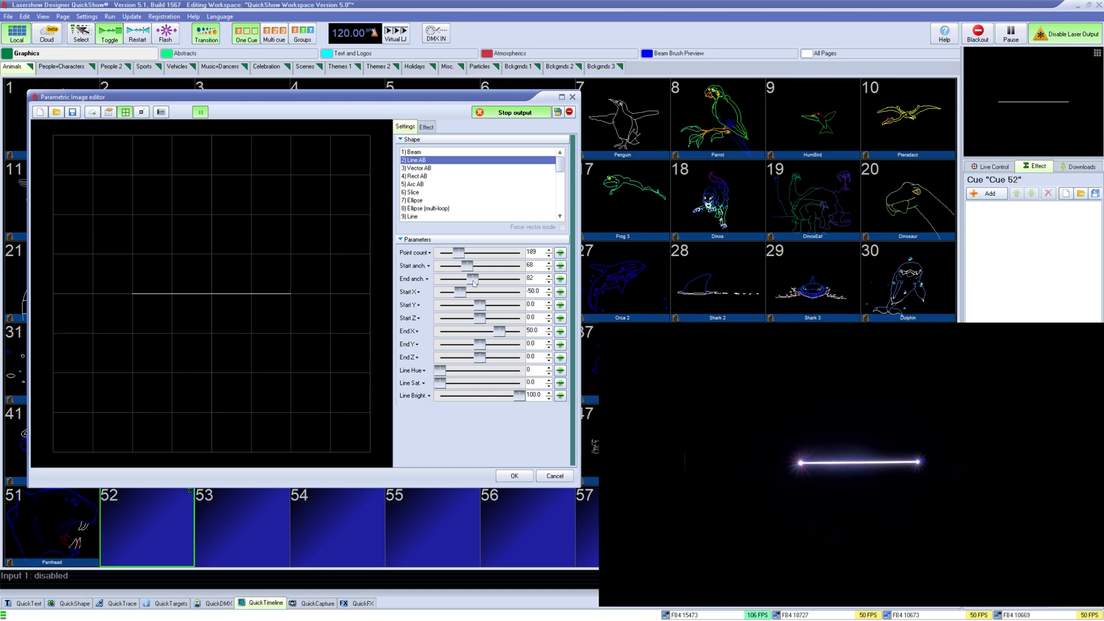
pyautogui.moveTo(435, 369); pyautogui.dragTo(479, 370)
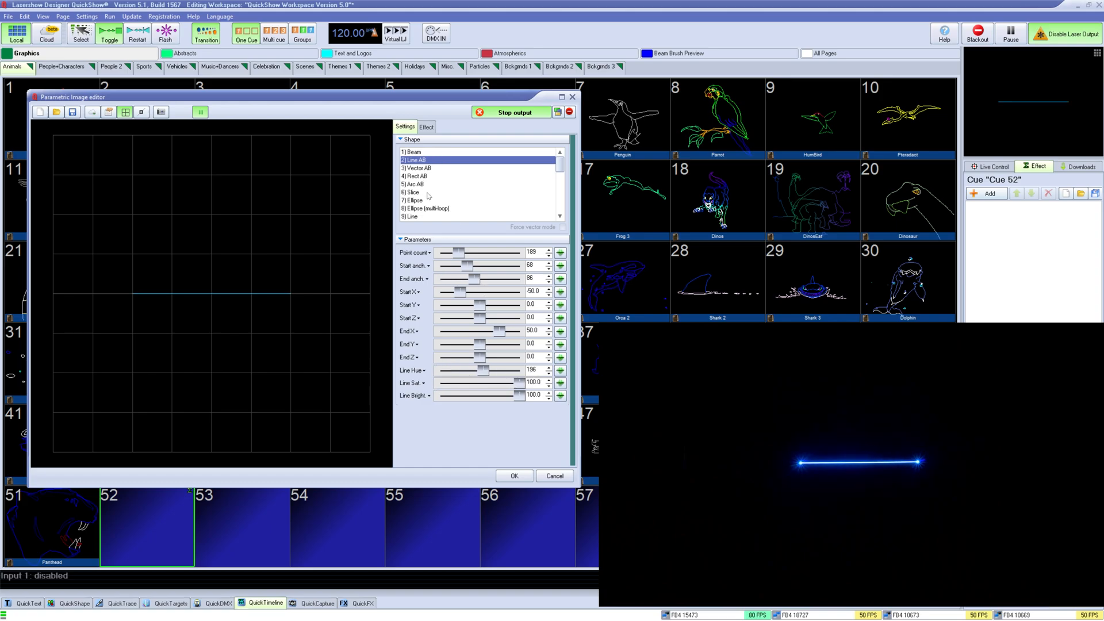
pyautogui.moveTo(435, 177)
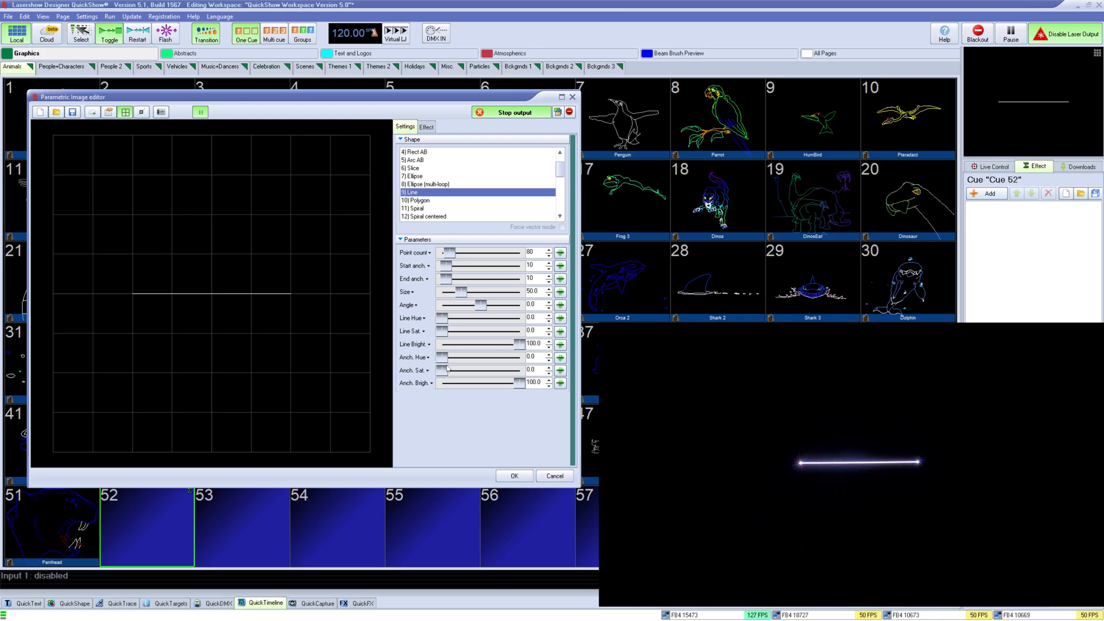
pyautogui.moveTo(448, 356); pyautogui.dragTo(486, 357)
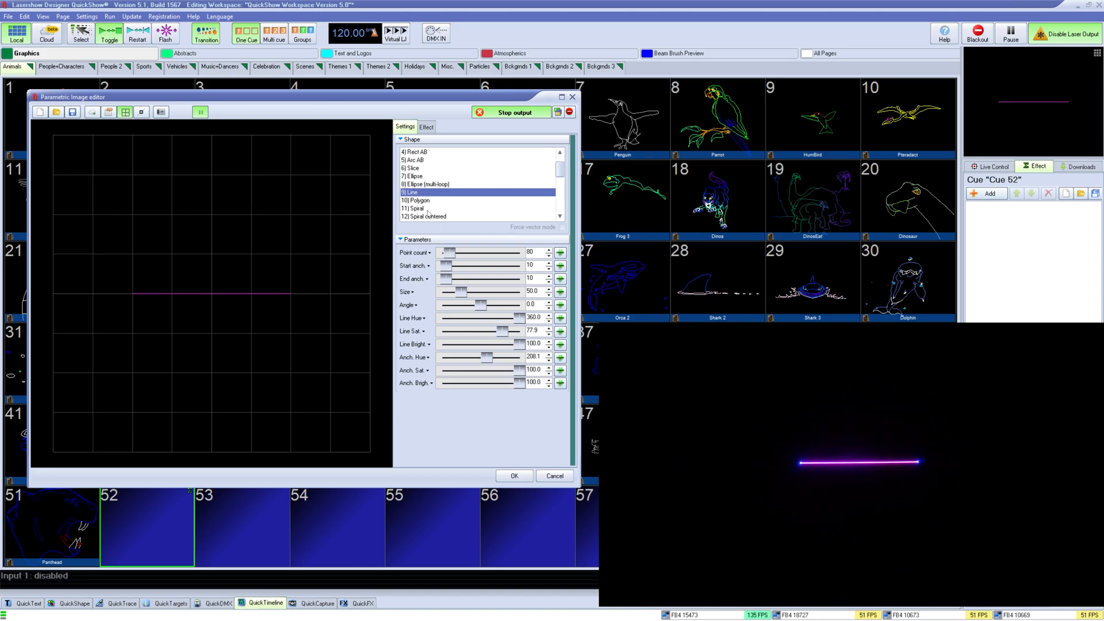
# Step: Choose 8) Ellipse (multi-loop) with turns about 207.8 and blank points about 4.7
pyautogui.click(414, 176)
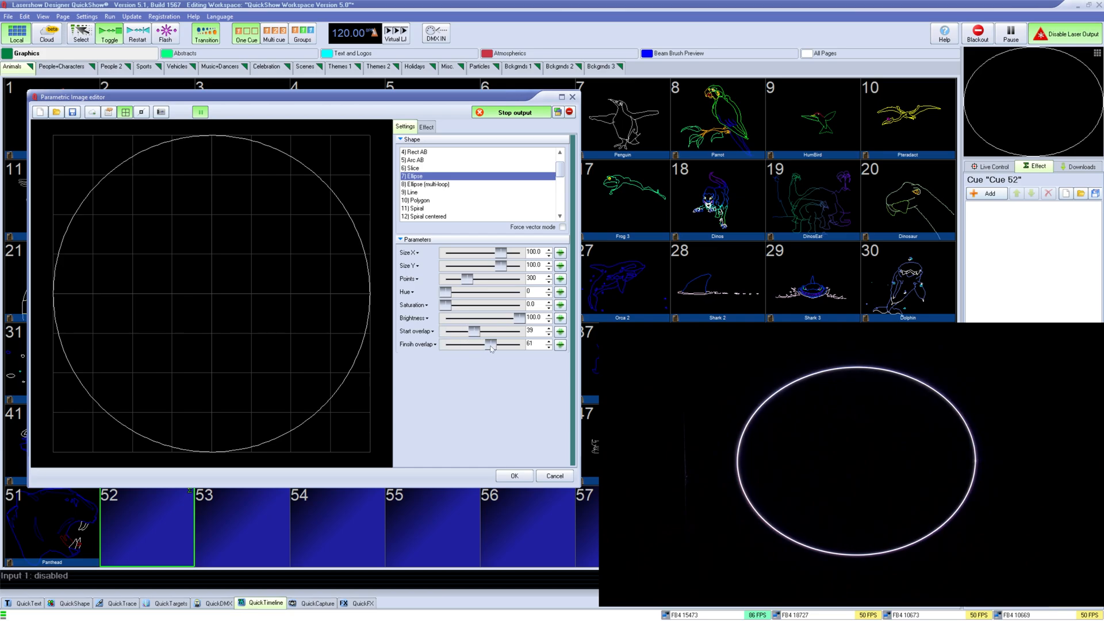
pyautogui.click(435, 184)
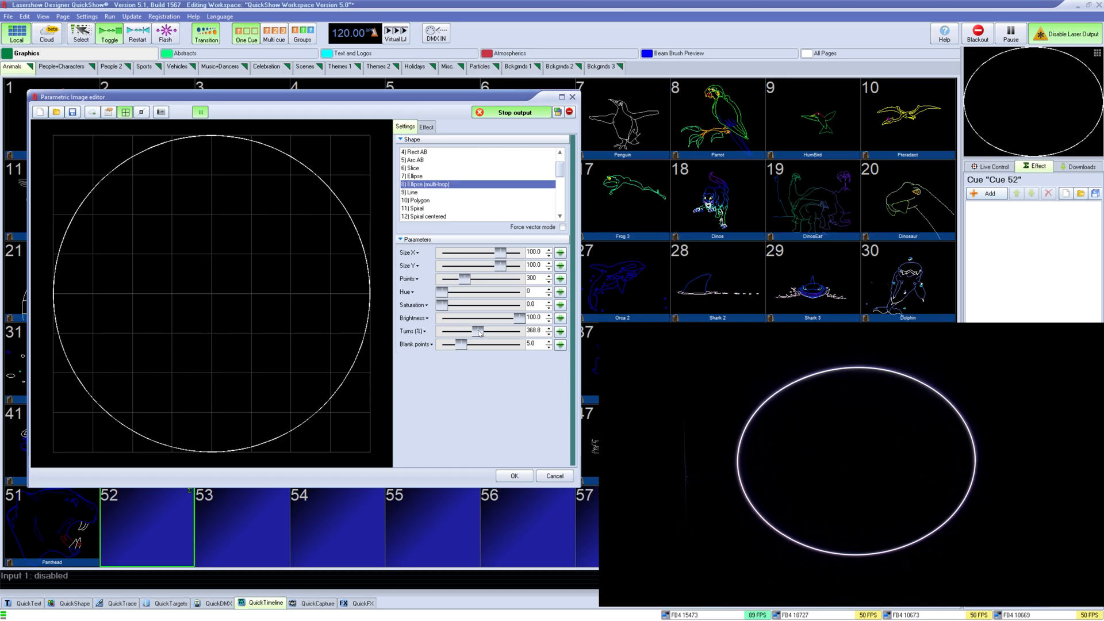
pyautogui.moveTo(478, 331); pyautogui.dragTo(456, 331)
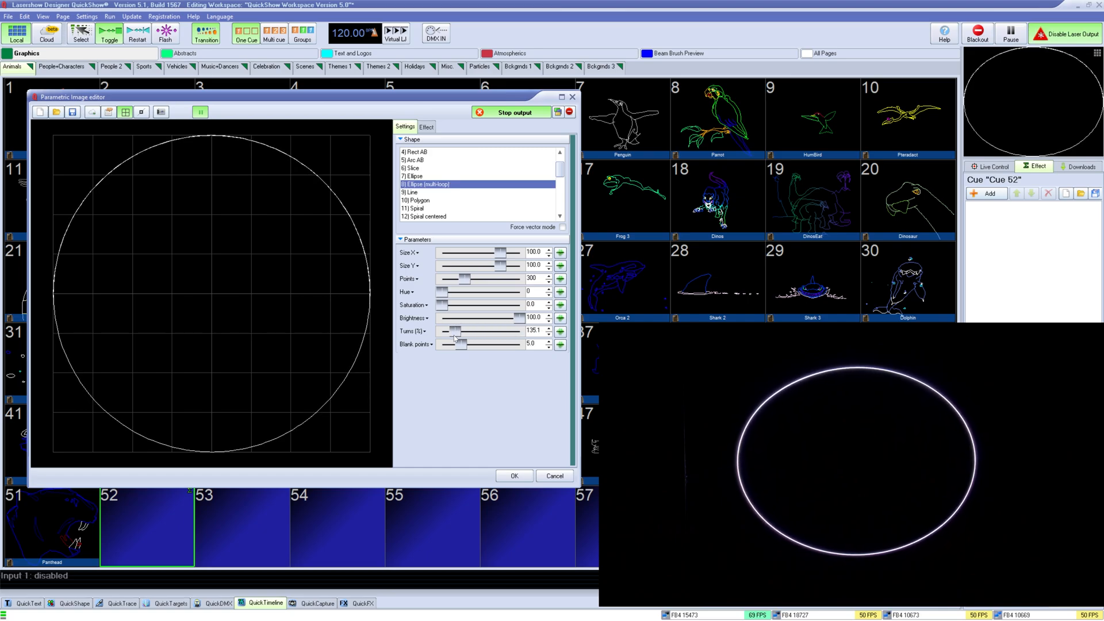
pyautogui.moveTo(457, 331); pyautogui.dragTo(463, 344)
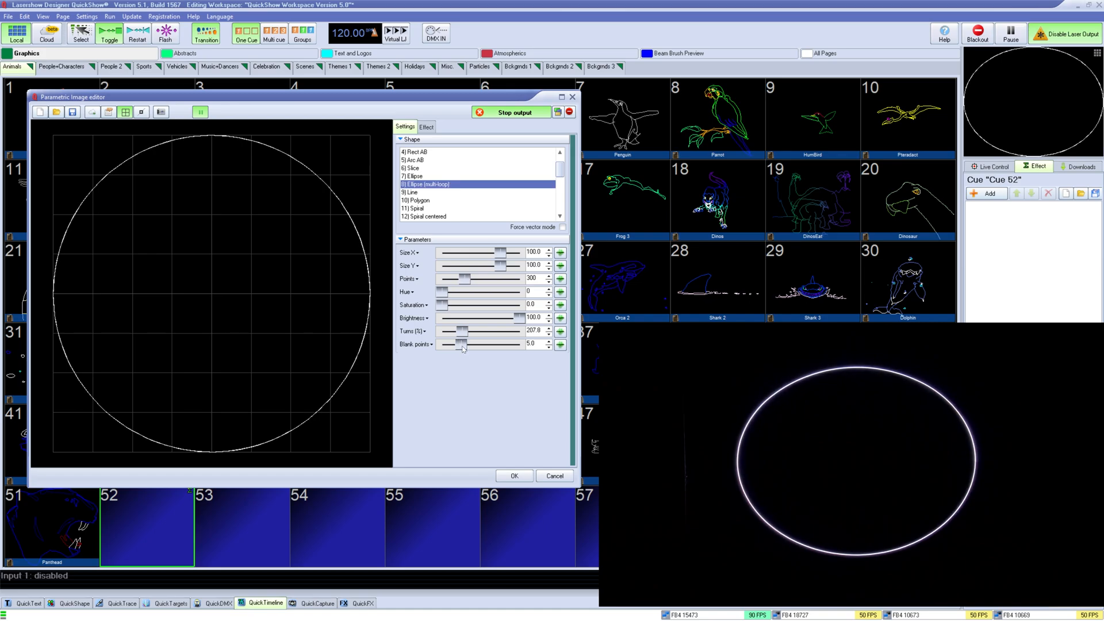
pyautogui.moveTo(464, 344); pyautogui.dragTo(468, 344)
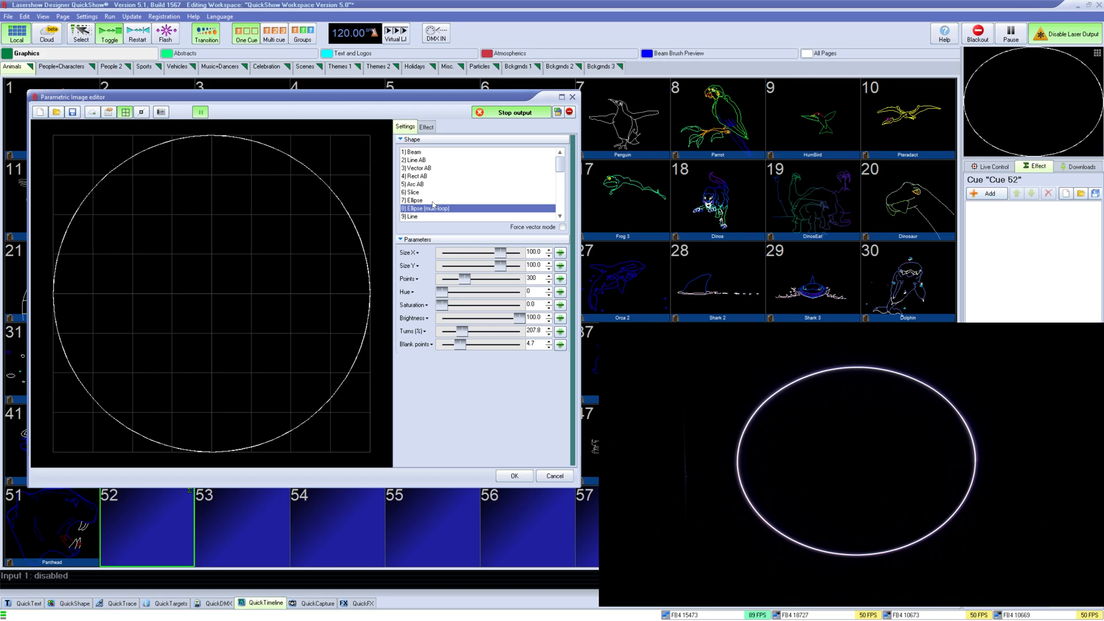
# Step: Try 4) Rect AB, then choose 10) Polygon and set its anchors to about 10
pyautogui.click(416, 176)
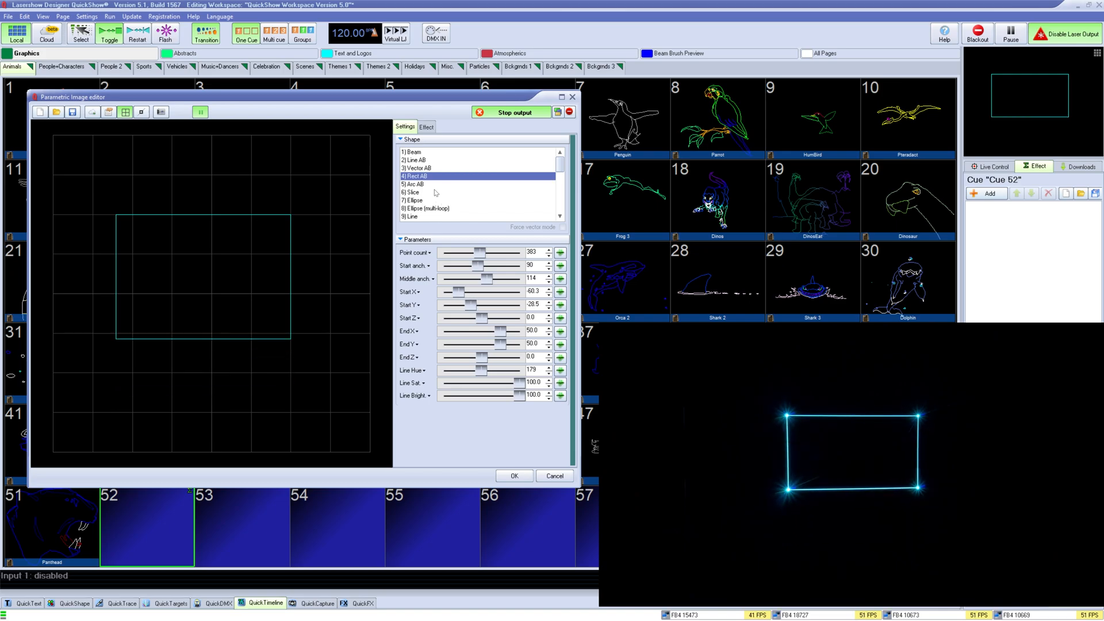
pyautogui.click(417, 200)
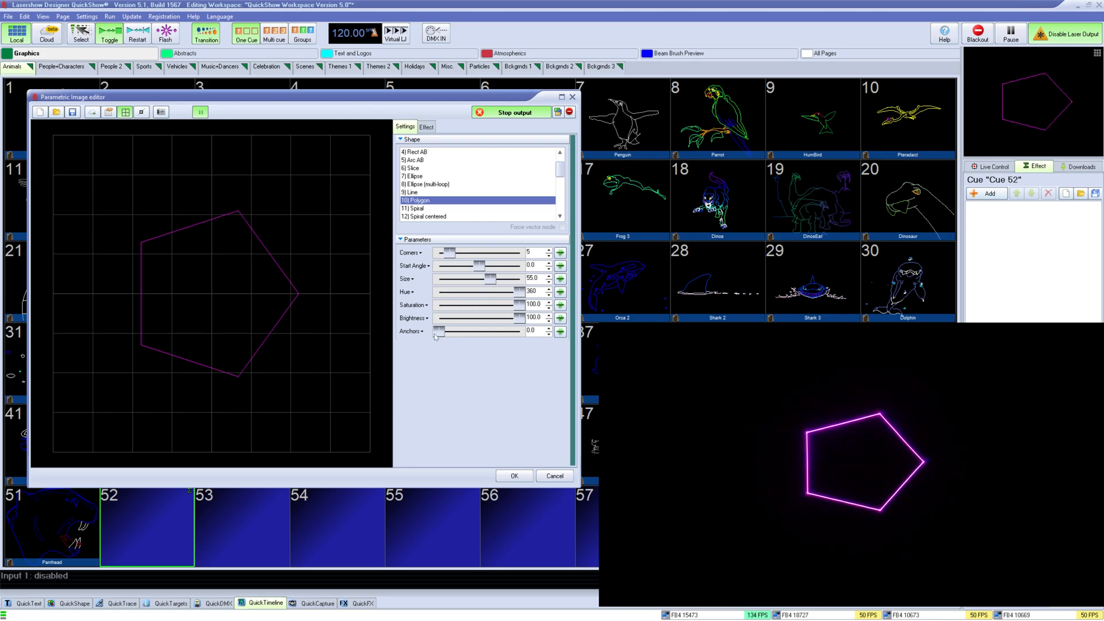
pyautogui.moveTo(439, 331); pyautogui.dragTo(518, 331)
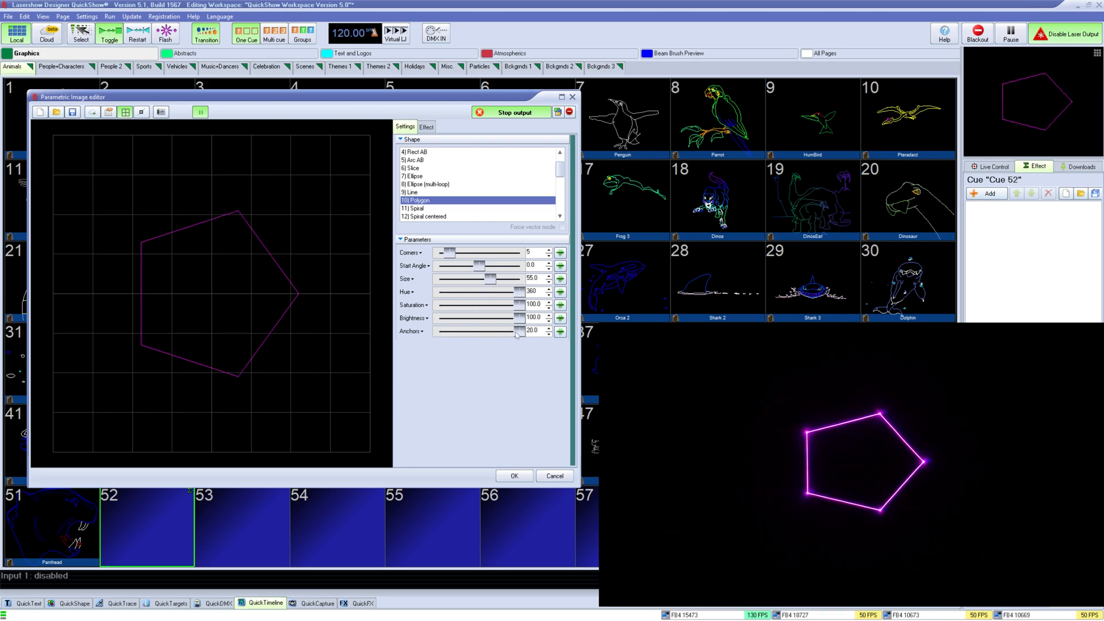
pyautogui.moveTo(519, 332); pyautogui.dragTo(483, 331)
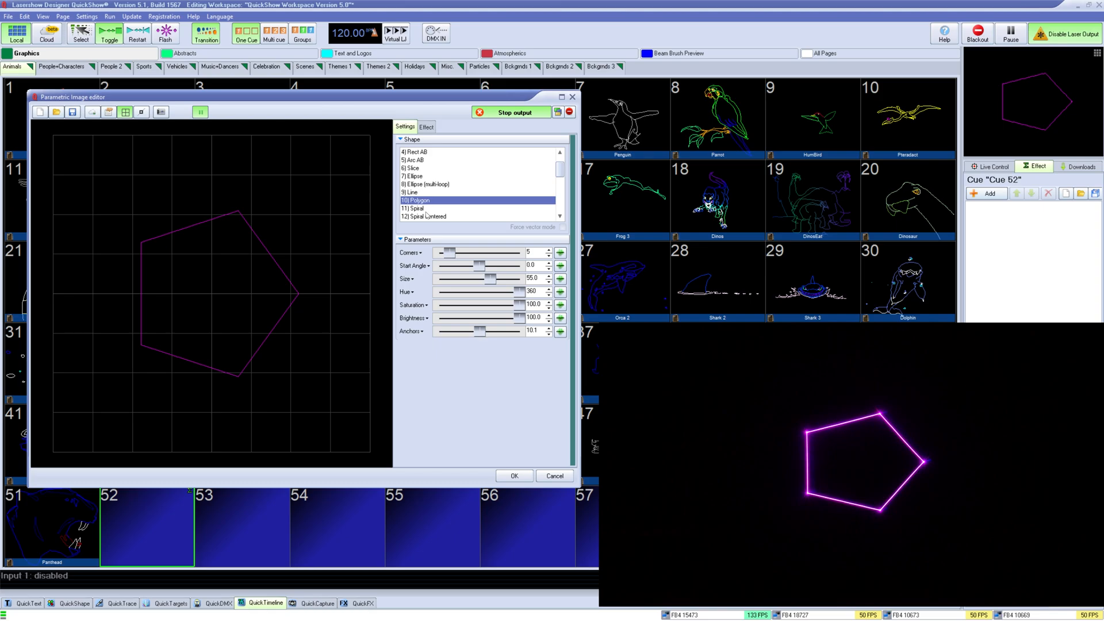
# Step: Preview the arrow and lightning shapes, then return to a plain white 7) Ellipse
pyautogui.click(414, 200)
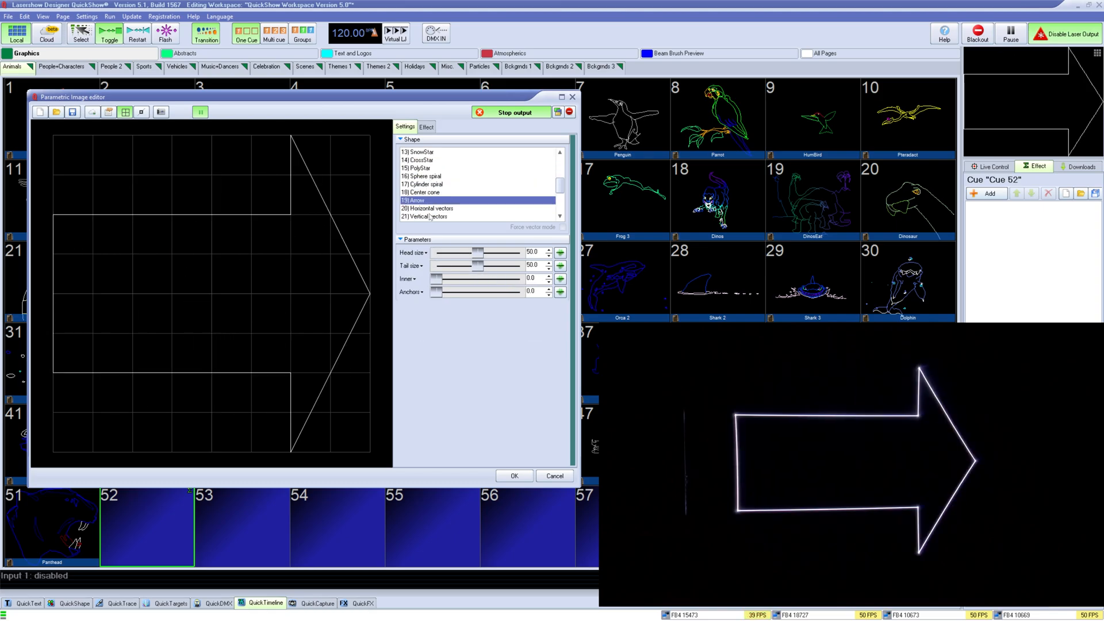
pyautogui.click(427, 208)
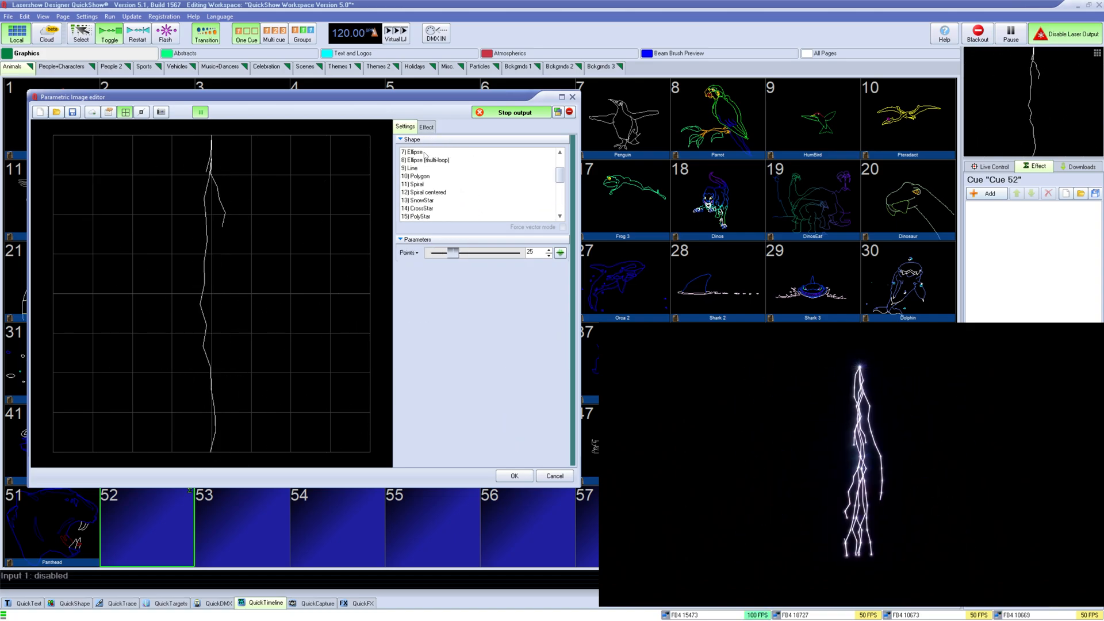
pyautogui.click(412, 142)
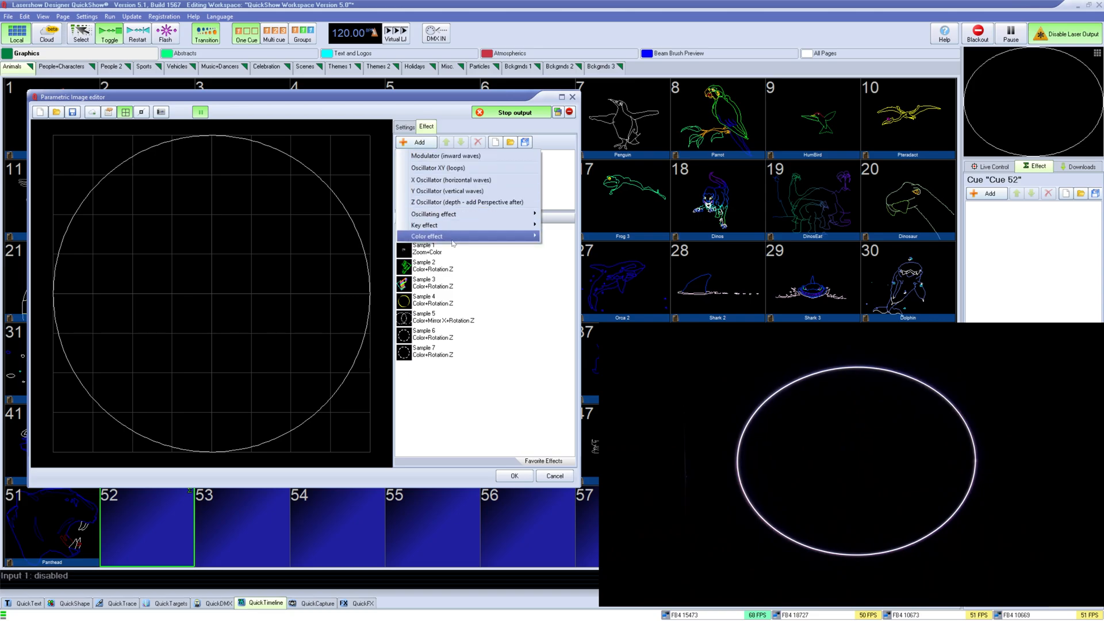
pyautogui.click(425, 236)
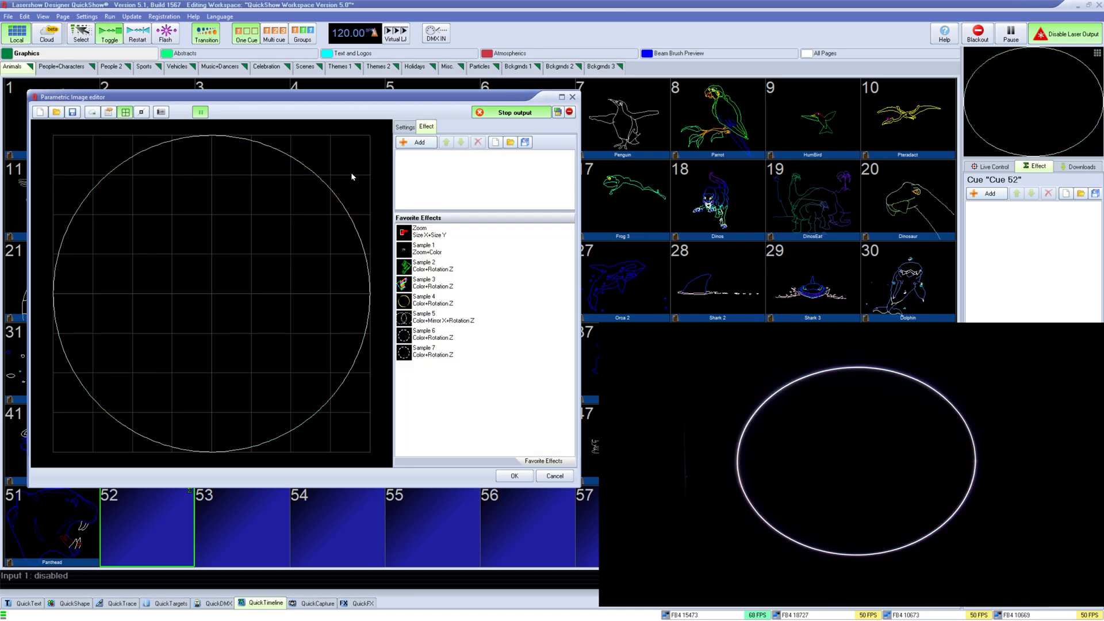
pyautogui.click(405, 127)
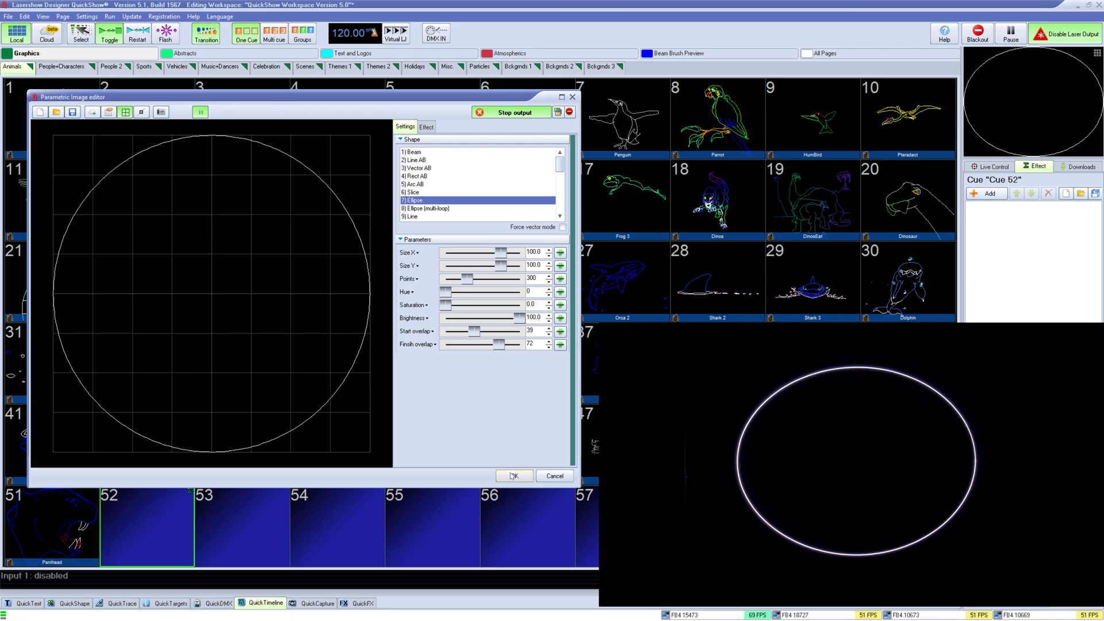
# Step: Accept the ellipse into cue 52 with OK and bring up the Help menu
pyautogui.click(513, 476)
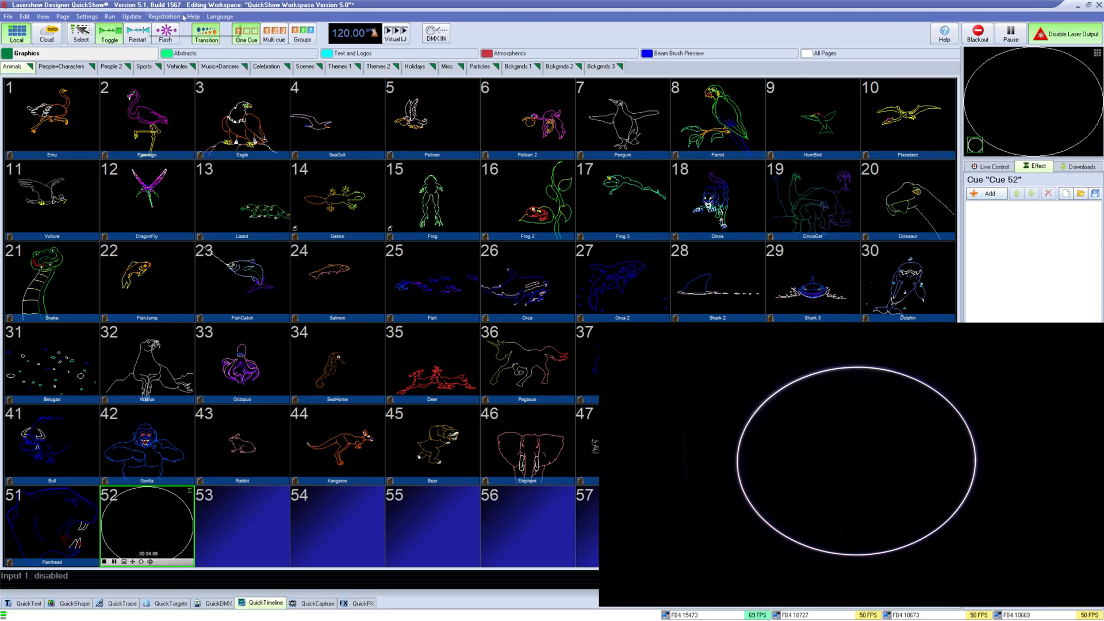
pyautogui.click(197, 16)
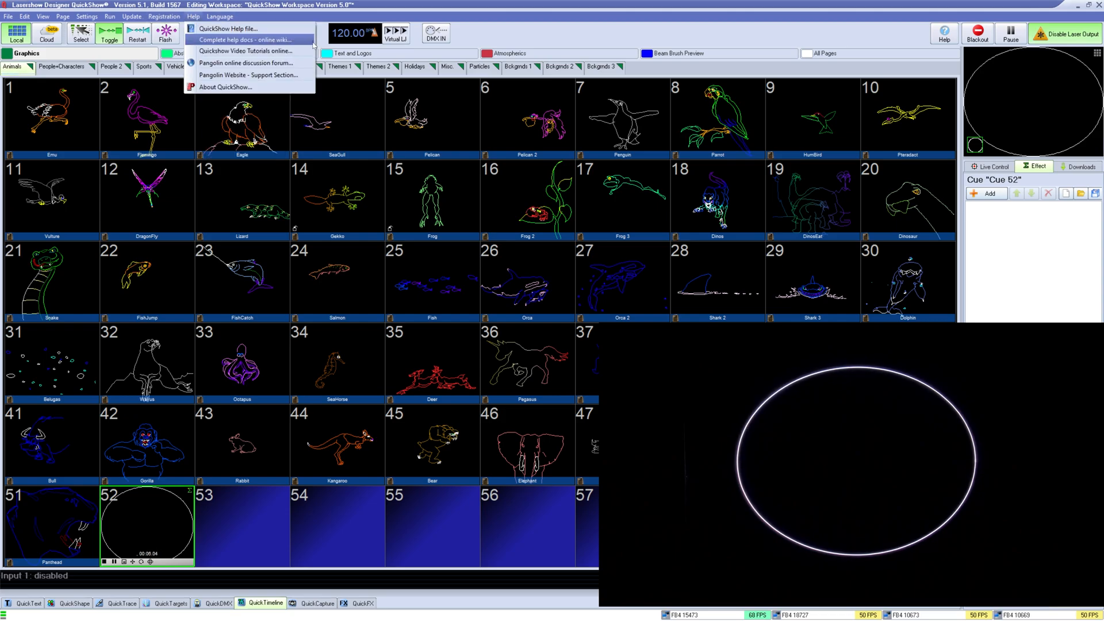